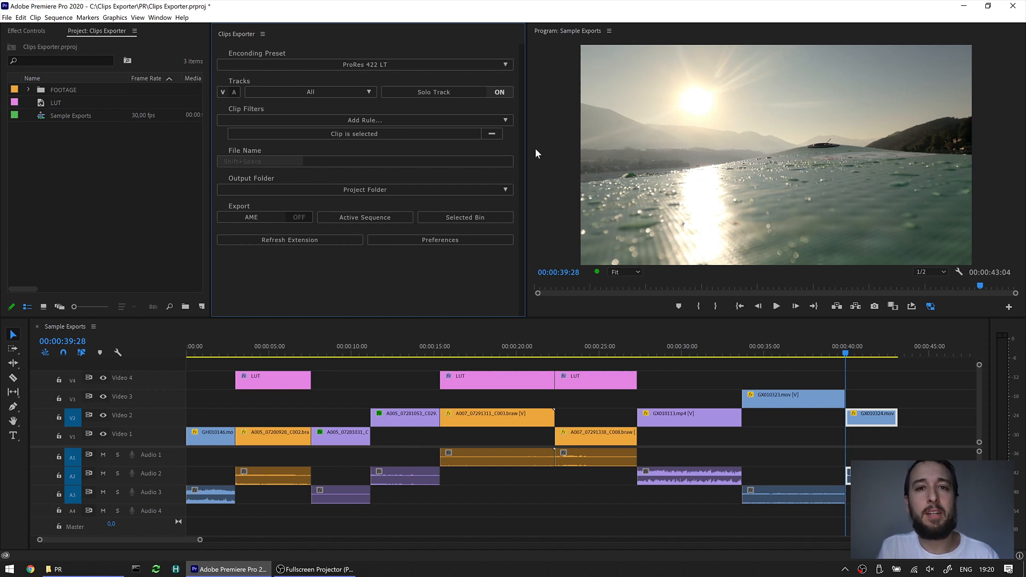
pyautogui.moveTo(541, 170)
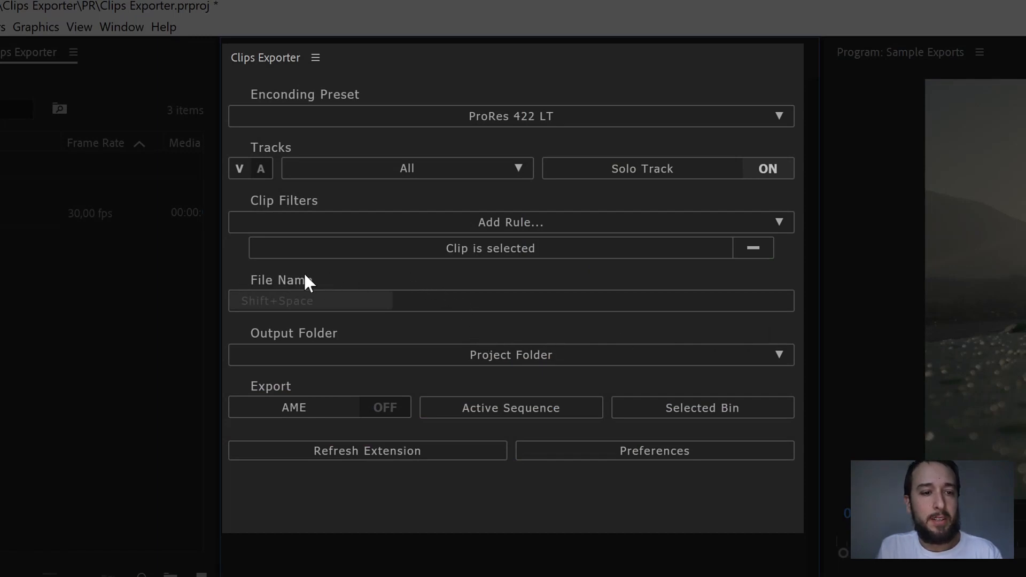
pyautogui.moveTo(335, 301)
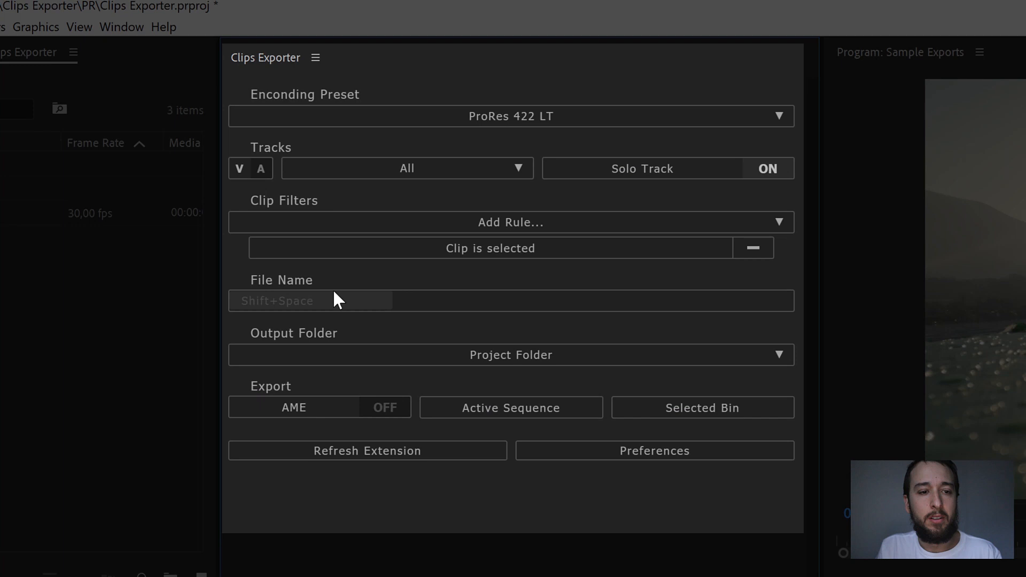
# - Enter custom text 'custorm' in the Clips Exporter file name field
pyautogui.click(310, 300)
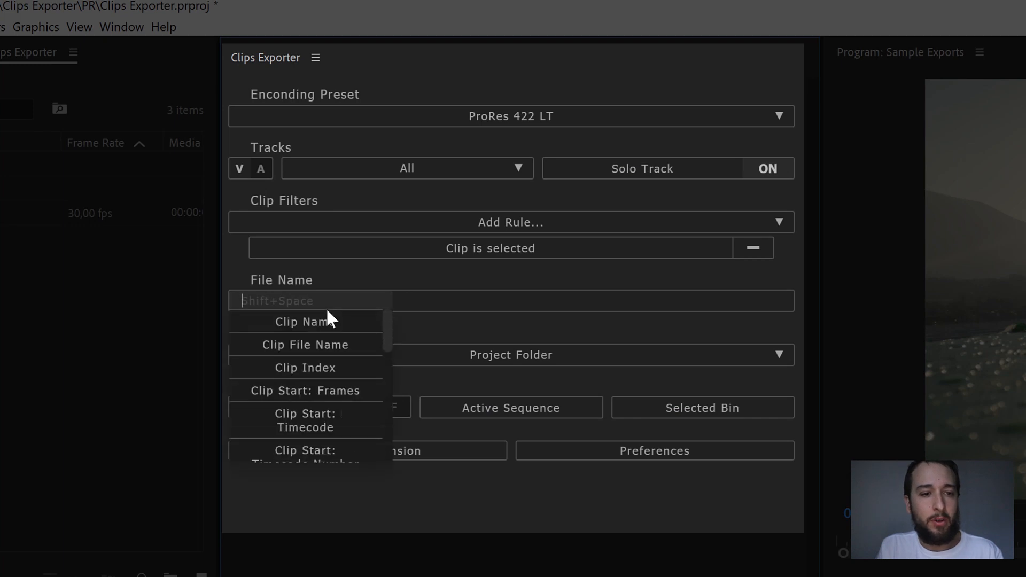
pyautogui.click(303, 321)
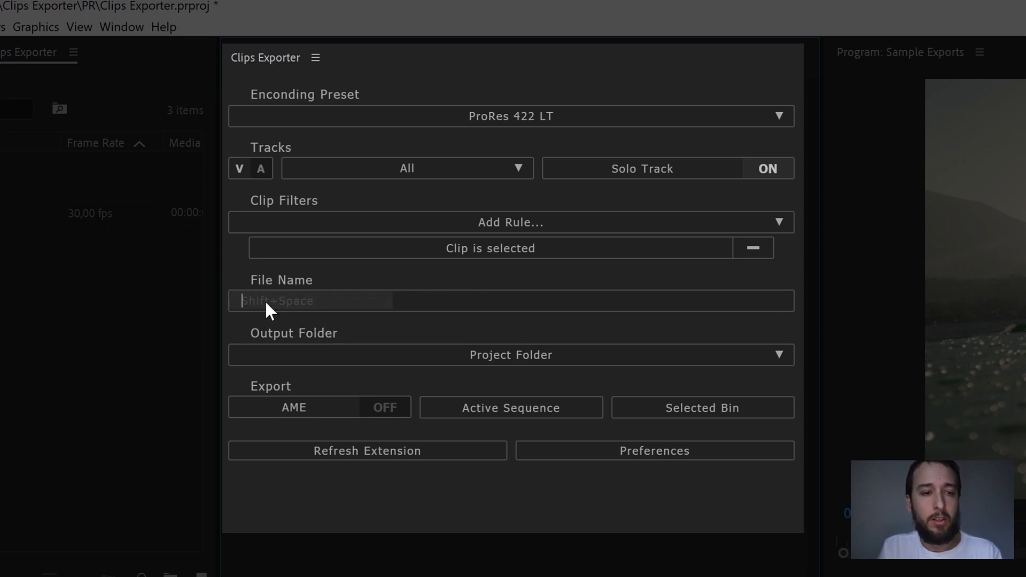
pyautogui.write('custor')
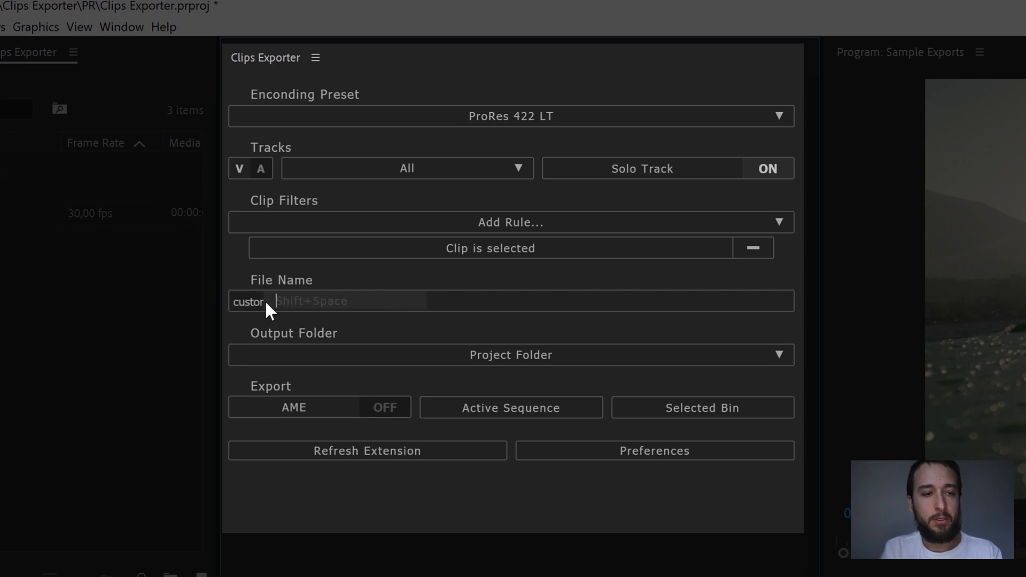
pyautogui.write('m')
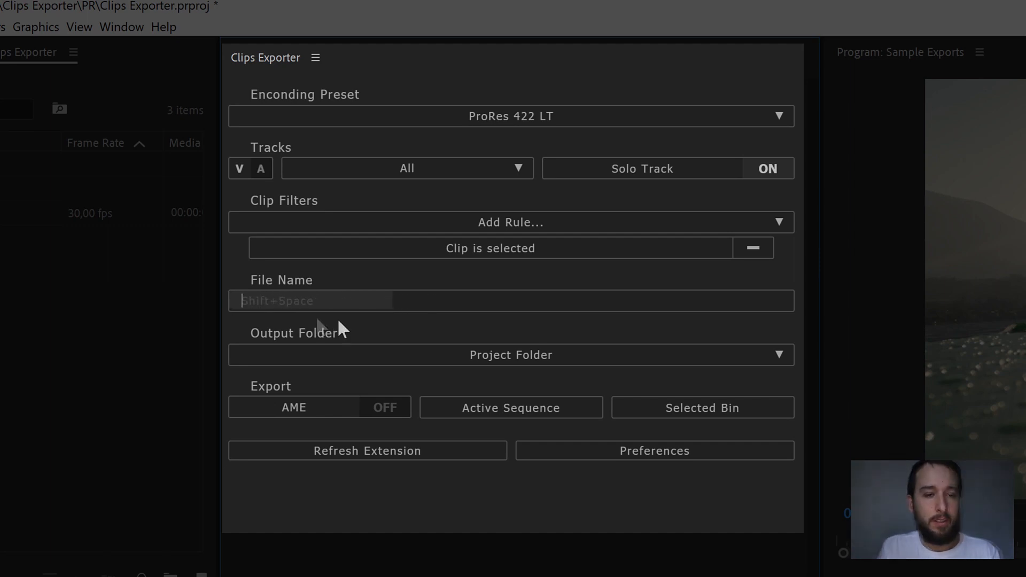
# - Start the file name with the Sequence Fps token chosen from the 'seque' suggestions
pyautogui.click(311, 301)
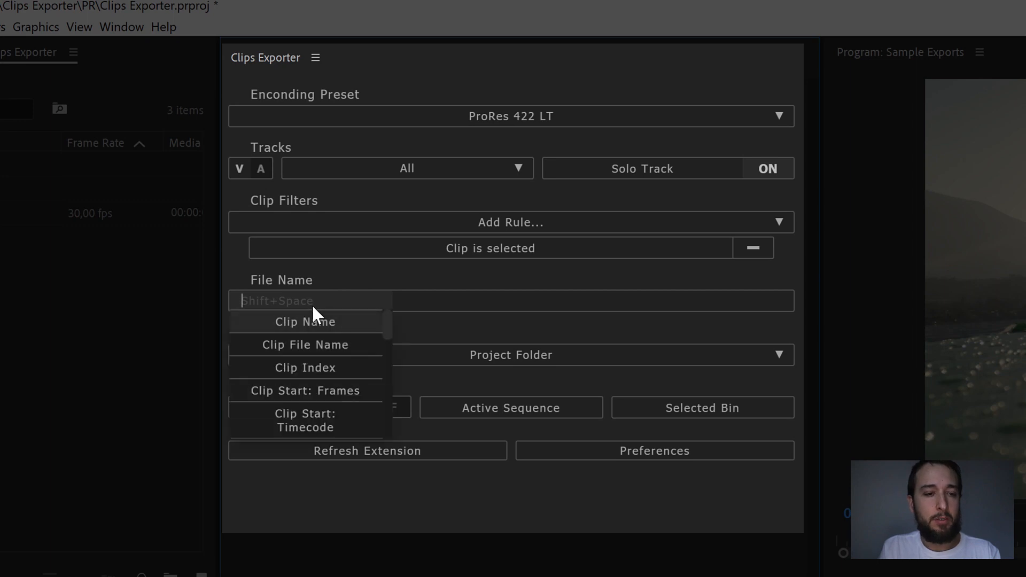
pyautogui.write('se')
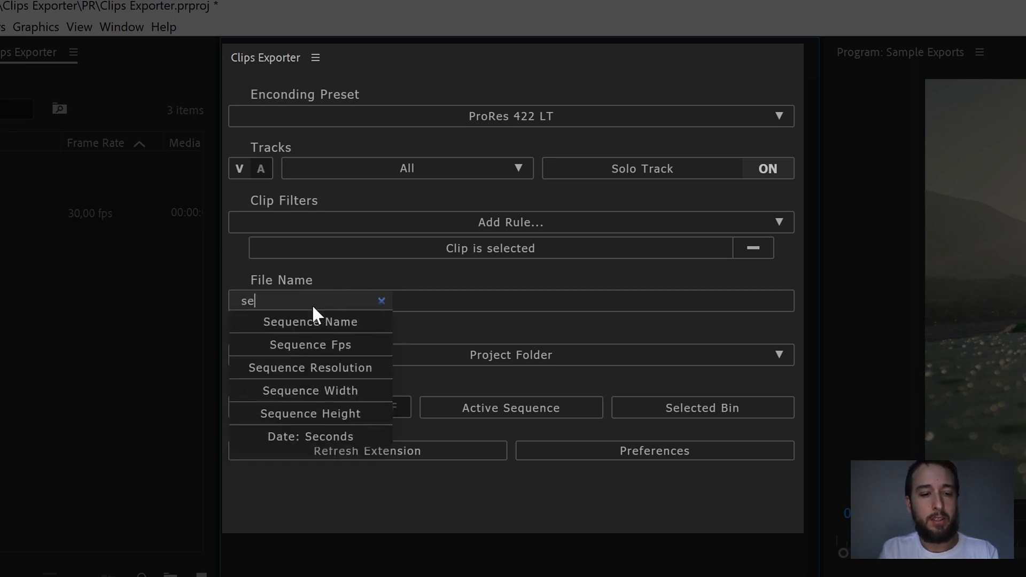
pyautogui.write('que')
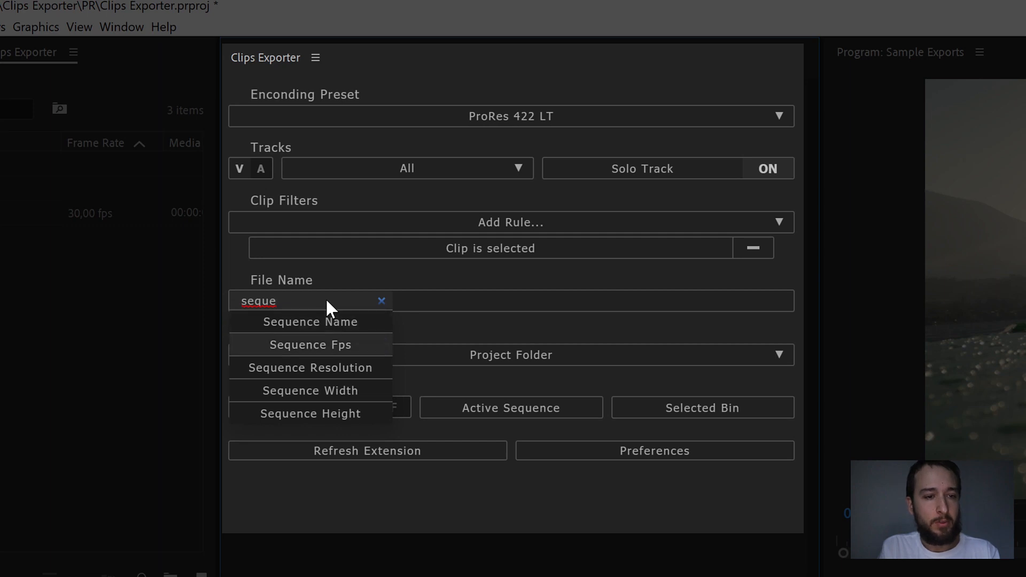
pyautogui.click(309, 345)
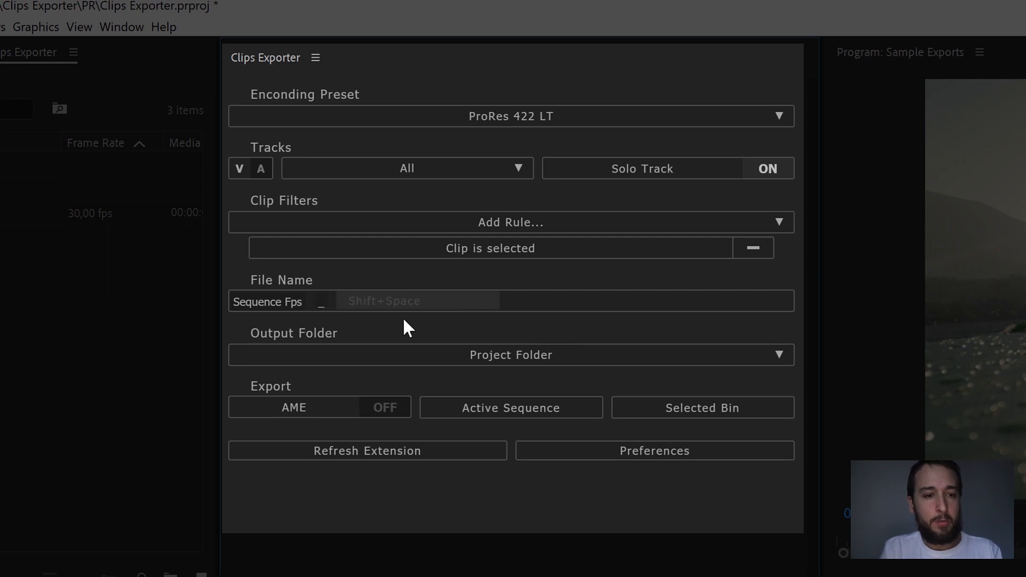
# - Add the Clip Start: Frames token as the next part of the file name
pyautogui.click(417, 300)
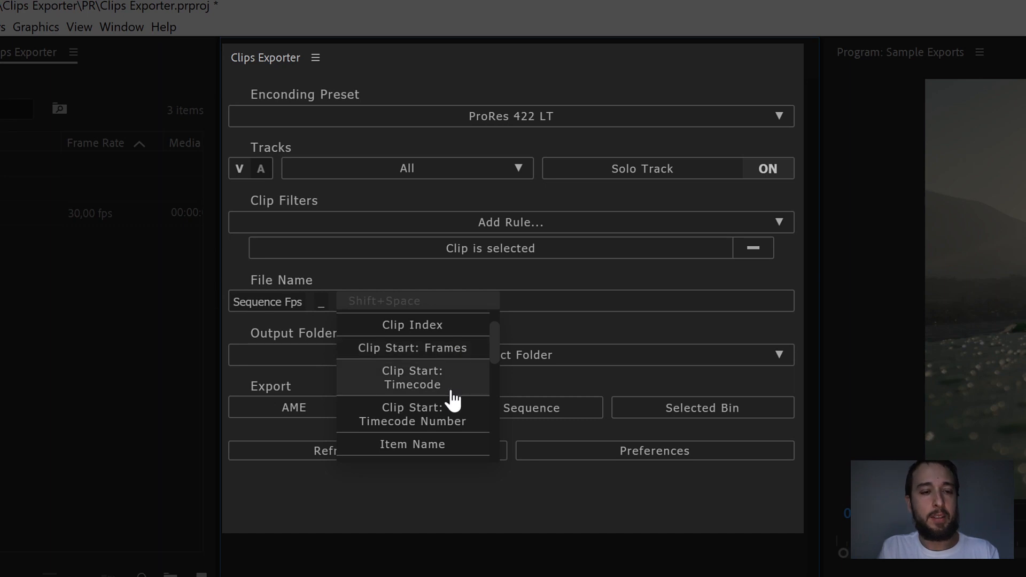
pyautogui.moveTo(454, 398)
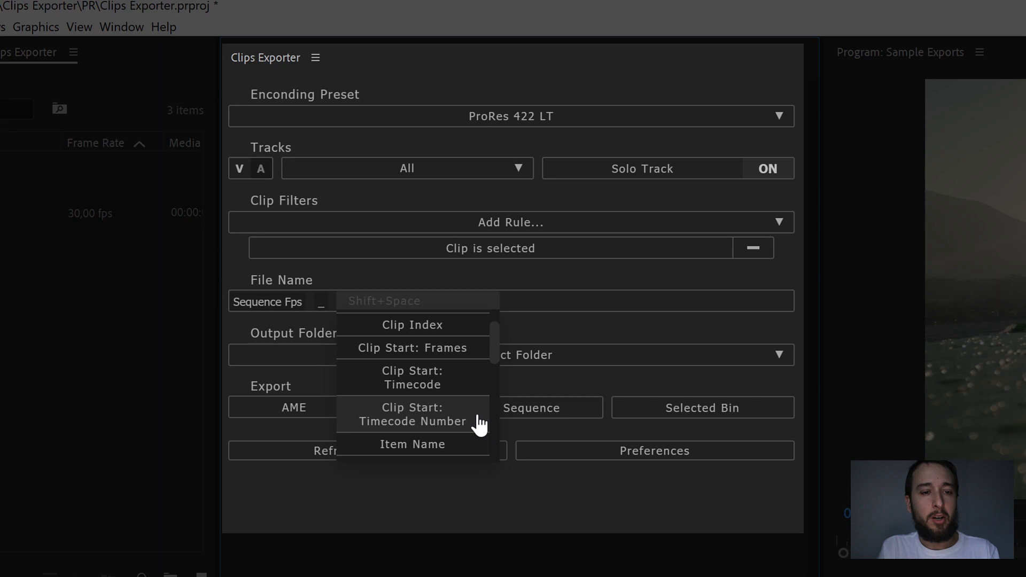
pyautogui.moveTo(473, 423)
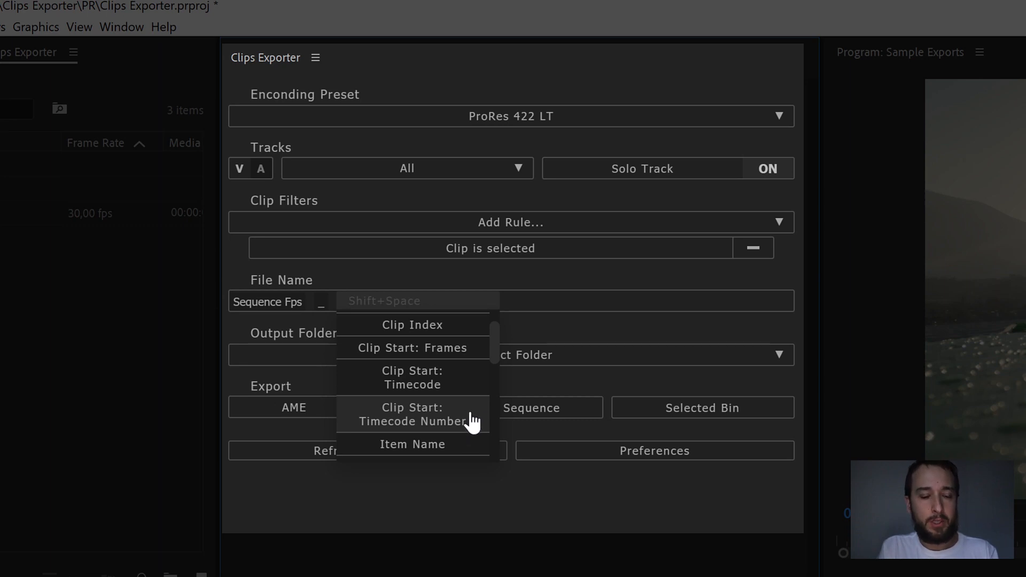
pyautogui.scroll(3)
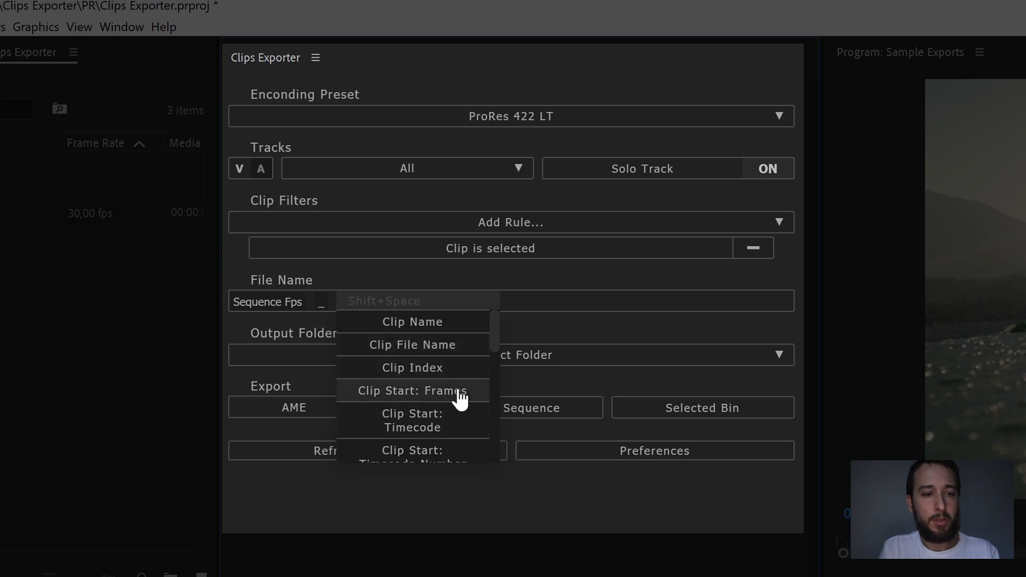
pyautogui.click(410, 390)
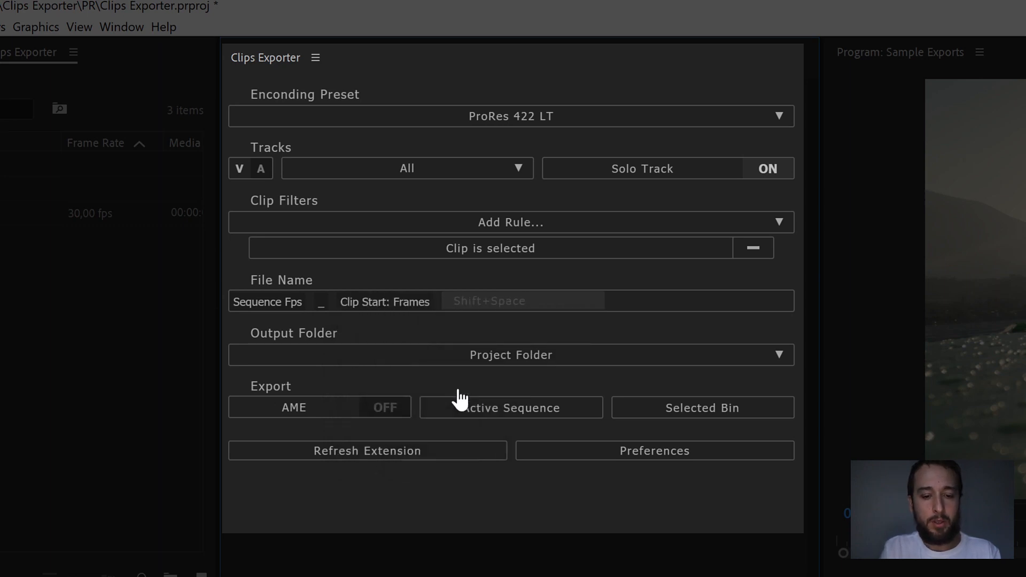
# - Append Clip Start: Timecode and Timecode Number tokens, then export the active sequence's selected clip
pyautogui.write('time')
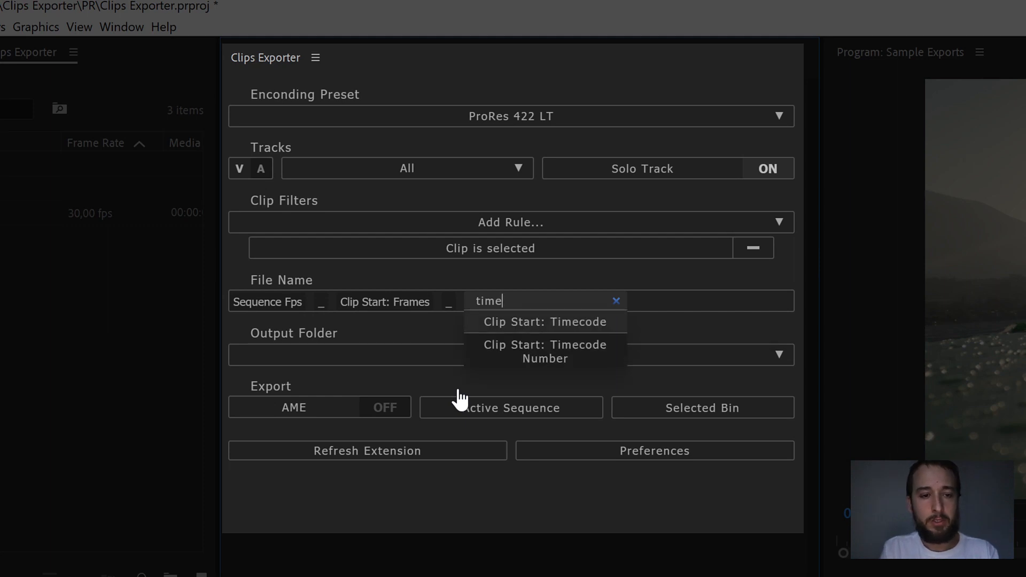
pyautogui.click(545, 321)
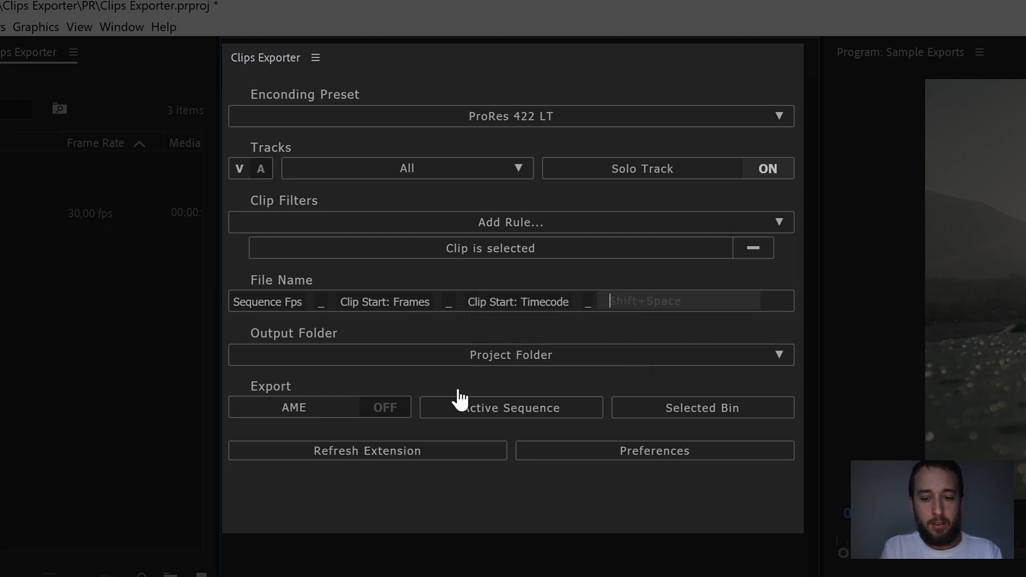
pyautogui.write('tim')
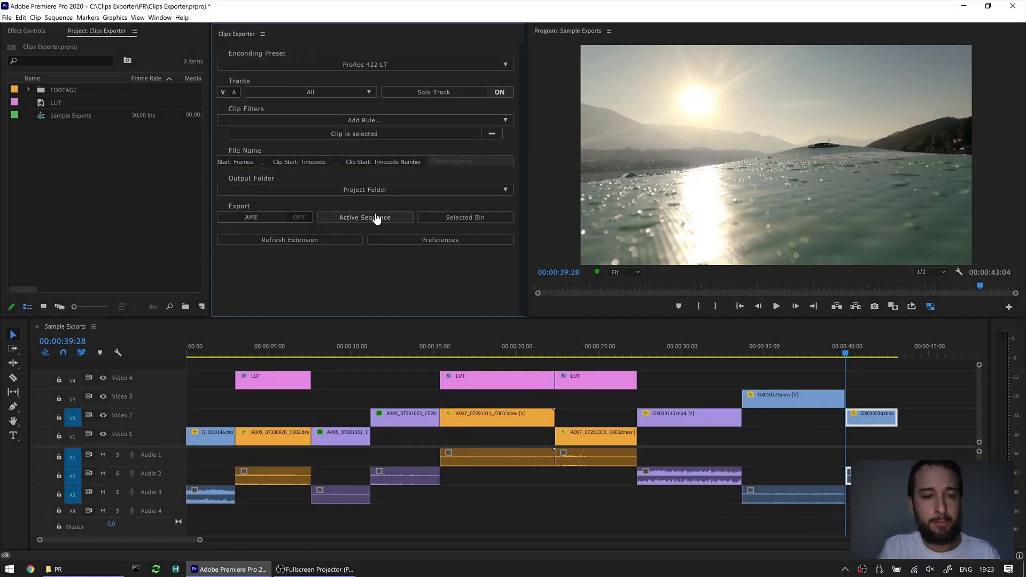
pyautogui.click(365, 216)
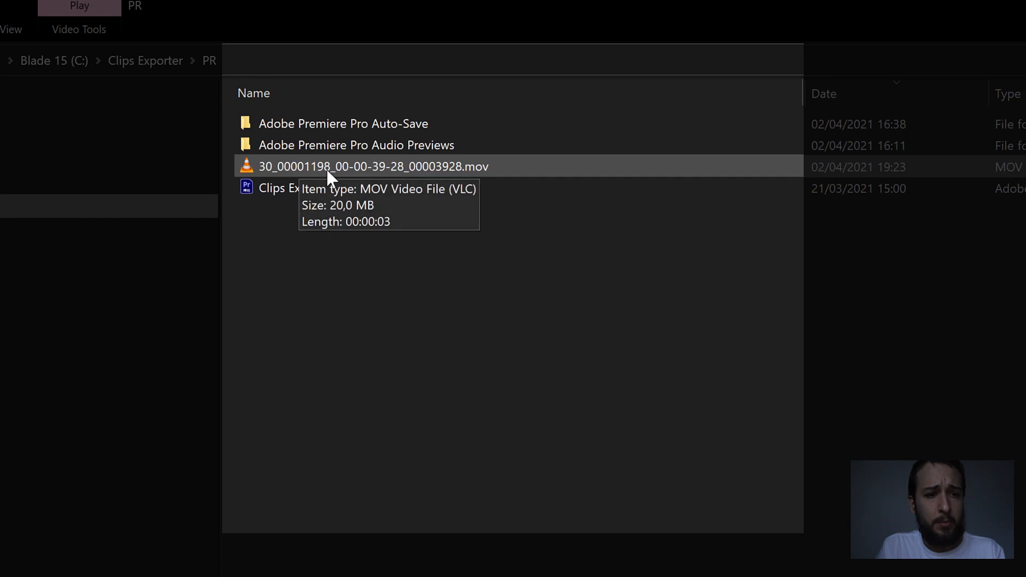
pyautogui.moveTo(318, 173)
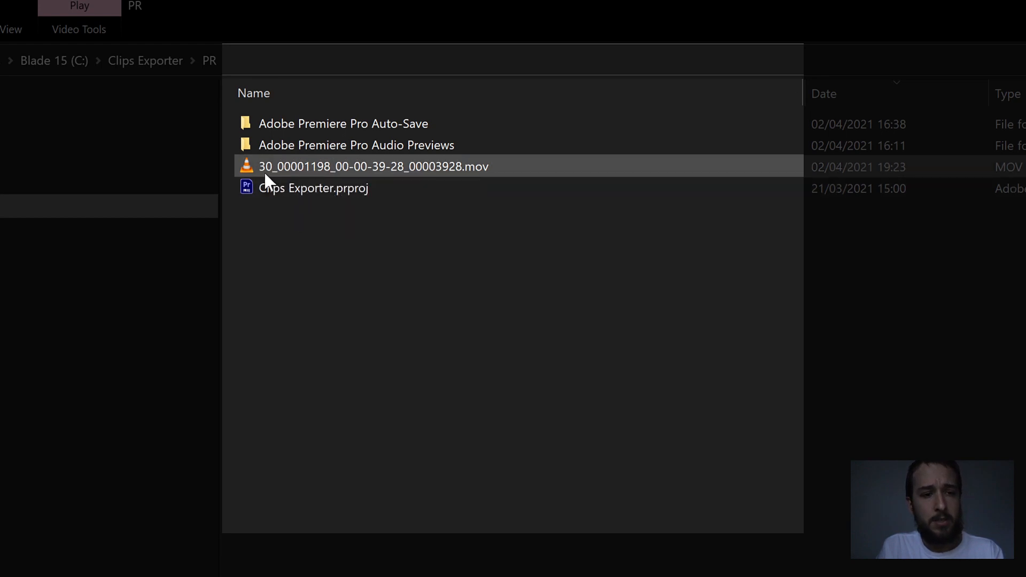
pyautogui.moveTo(268, 166)
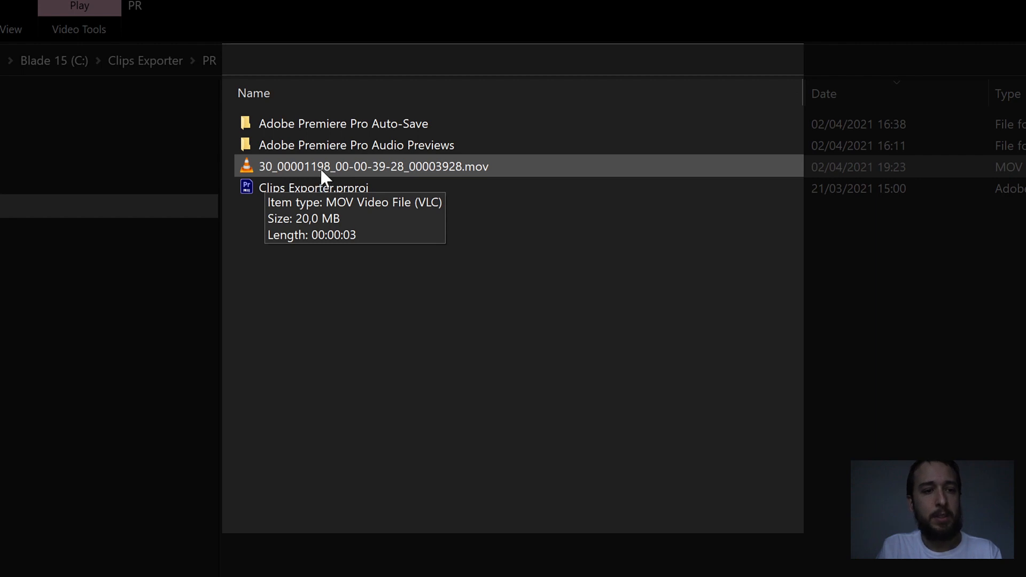
pyautogui.moveTo(338, 177)
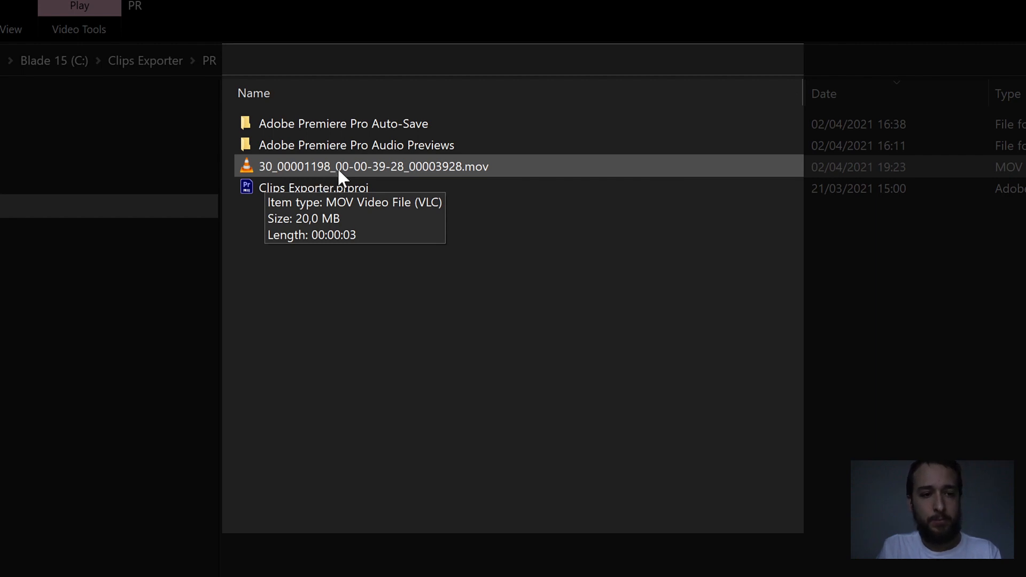
pyautogui.moveTo(386, 182)
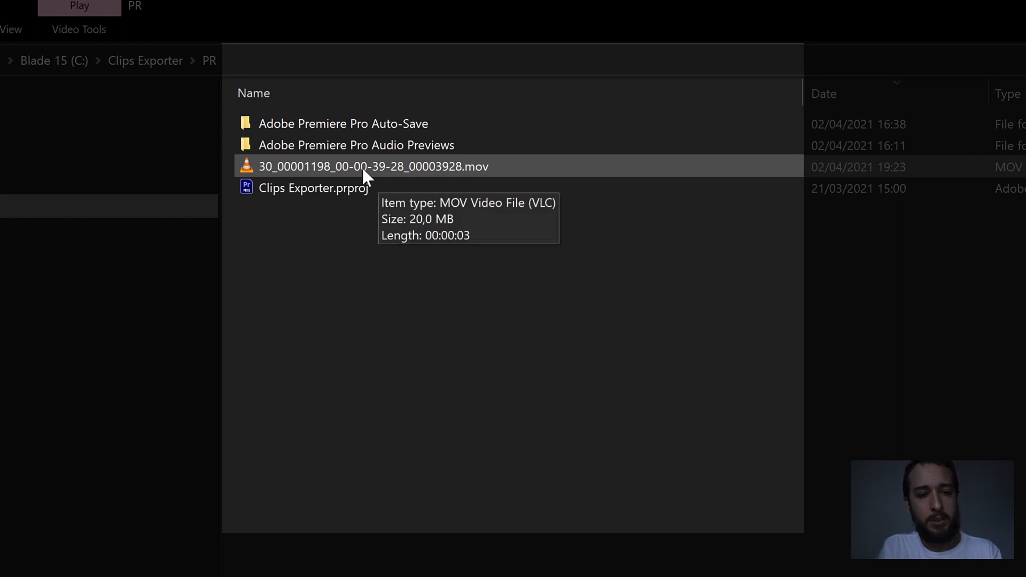
pyautogui.moveTo(435, 182)
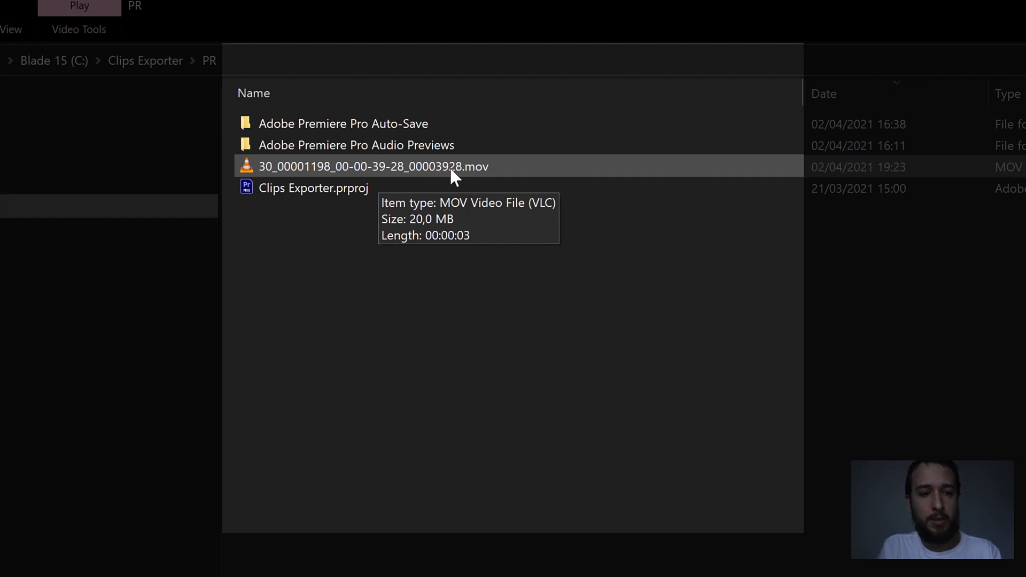
# - Return from File Explorer to Premiere Pro after viewing the exported .mov clip
pyautogui.press('Alt+Tab')
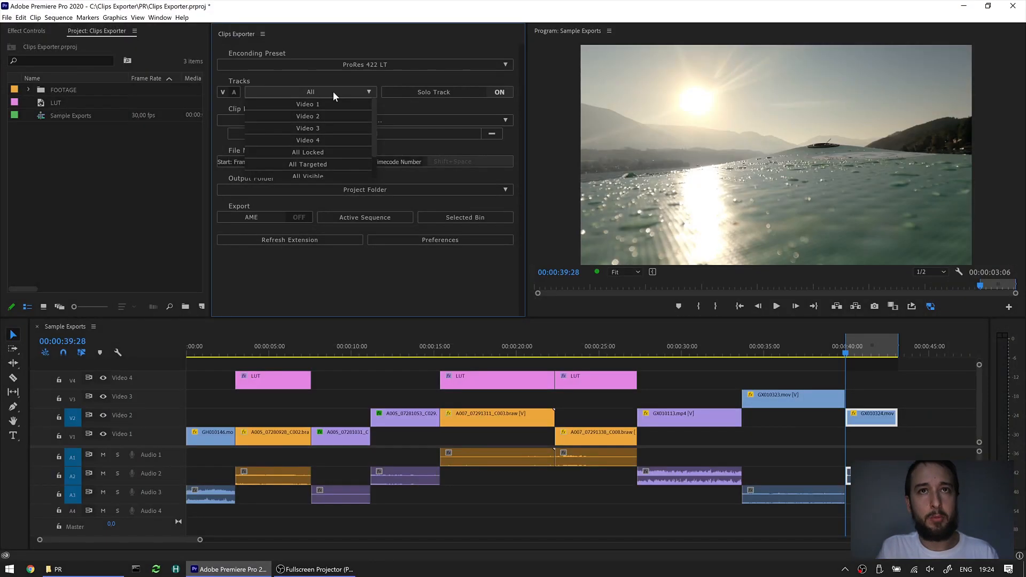
pyautogui.click(871, 415)
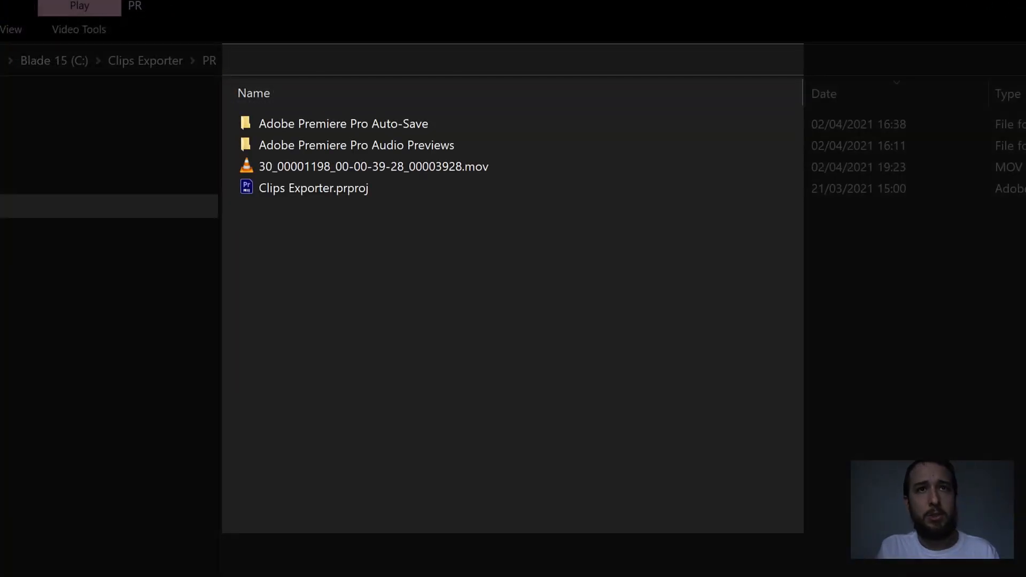
pyautogui.moveTo(373, 166)
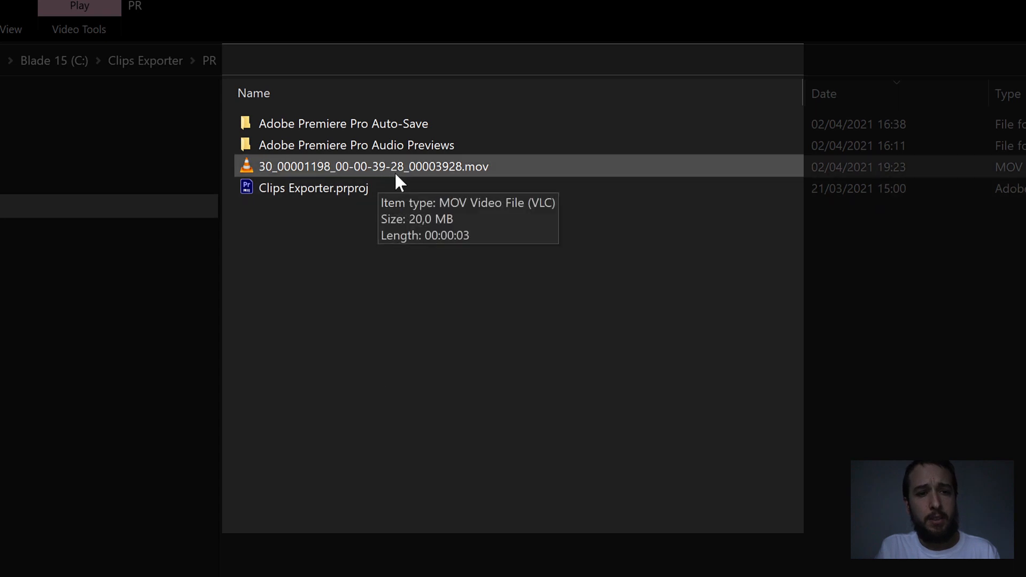